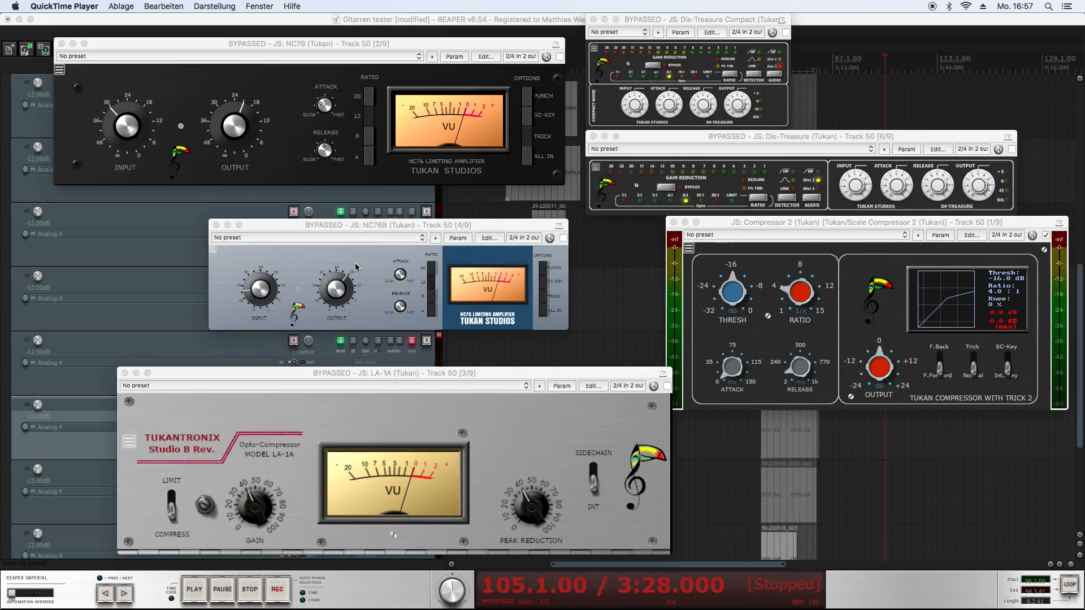
mouse_move(612, 301)
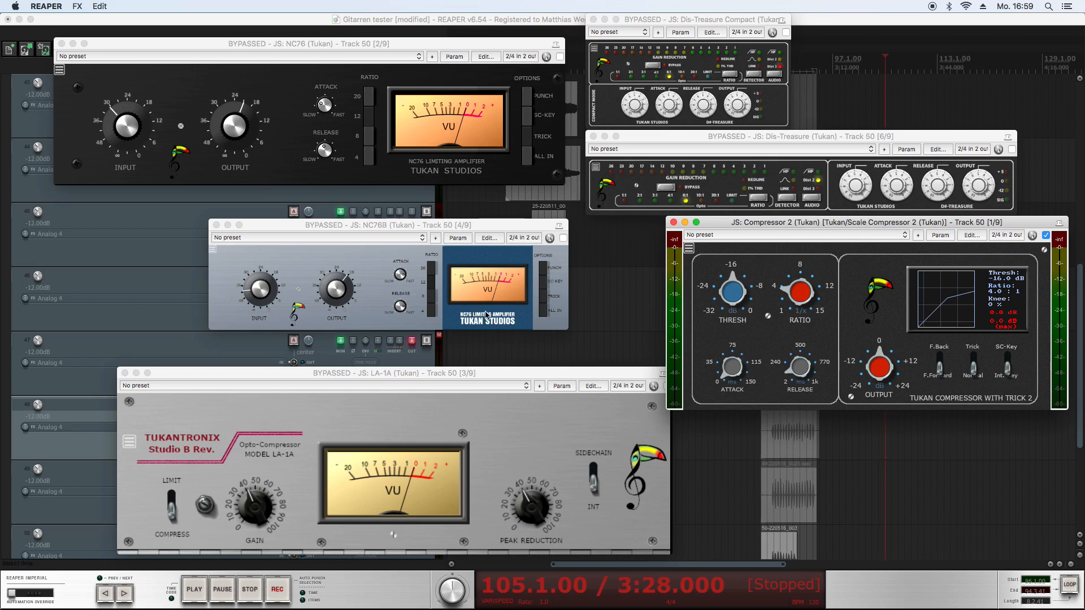
mouse_move(492, 315)
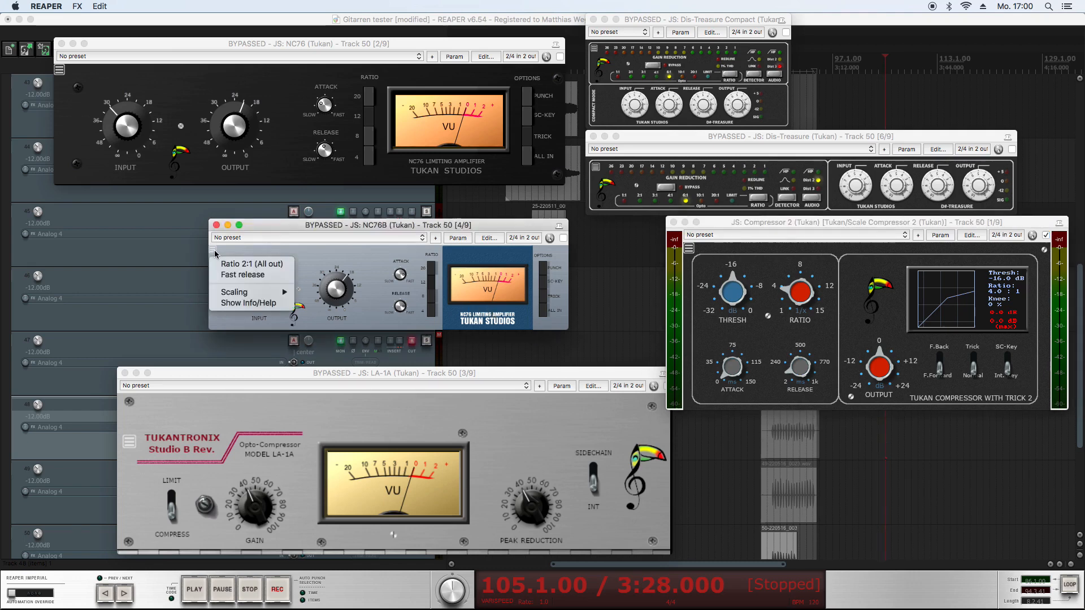
mouse_move(233, 291)
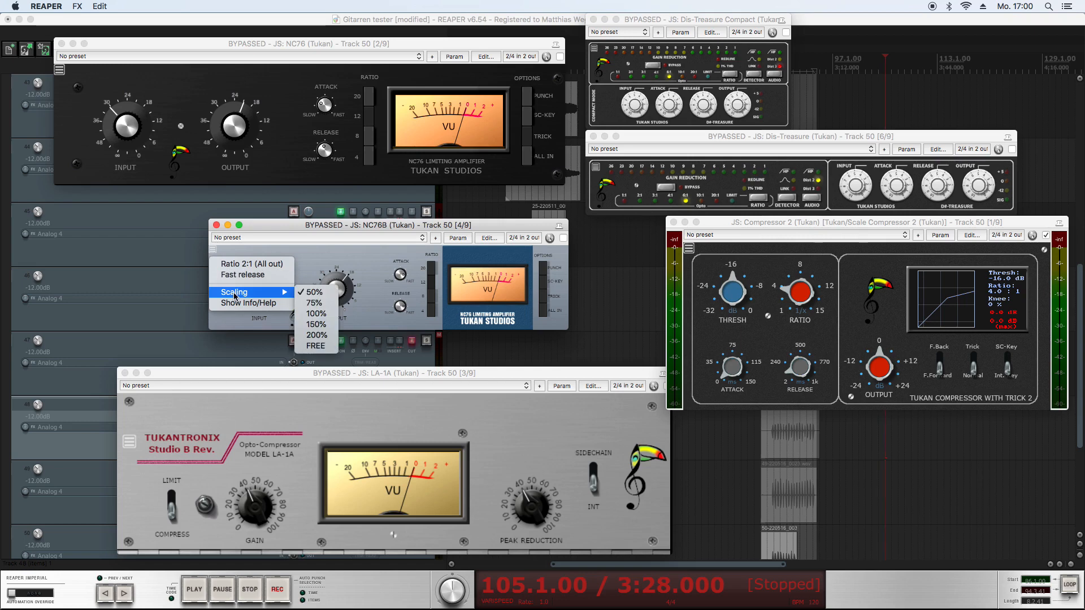
mouse_move(315, 303)
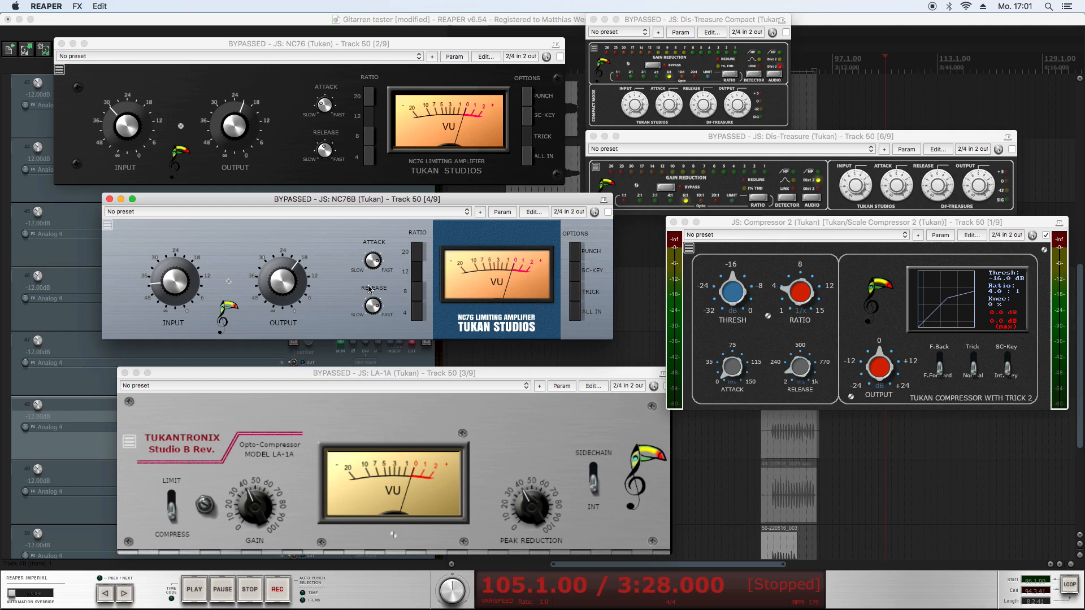
mouse_move(386, 294)
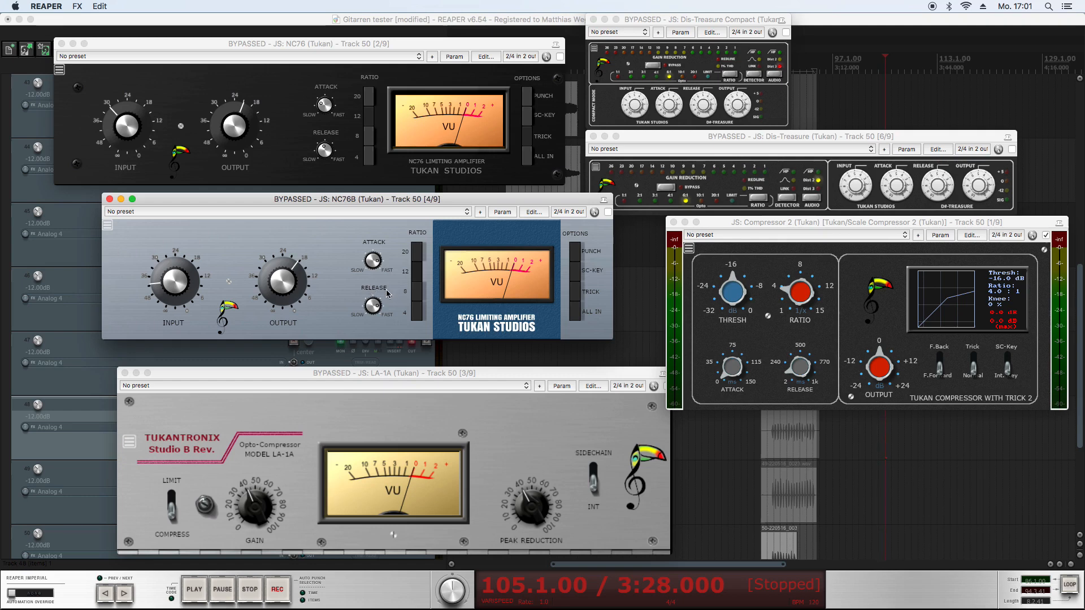
mouse_move(585, 339)
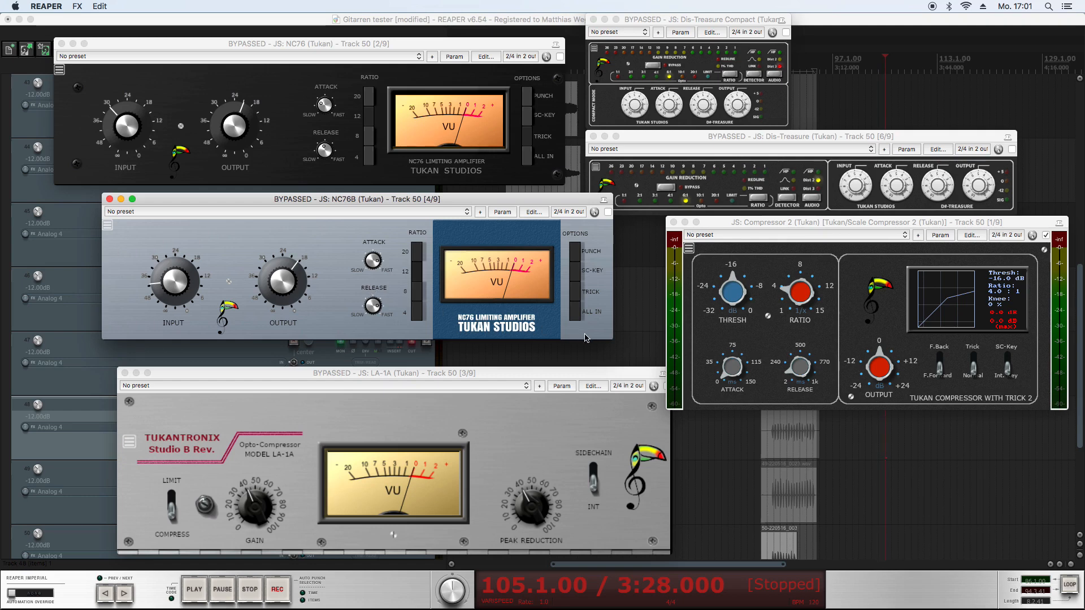
mouse_move(335, 329)
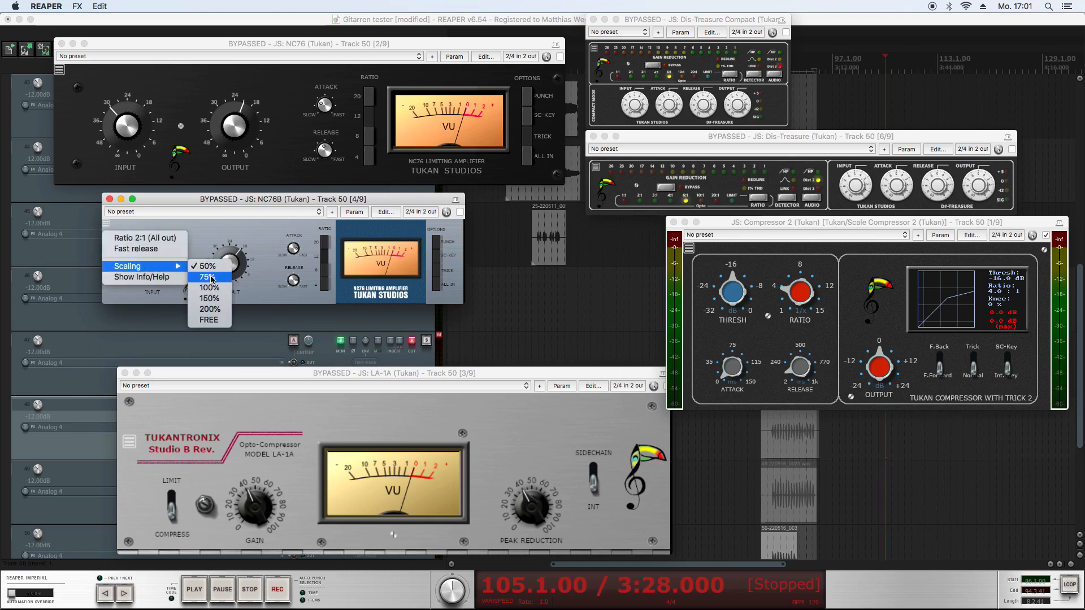
mouse_move(208, 298)
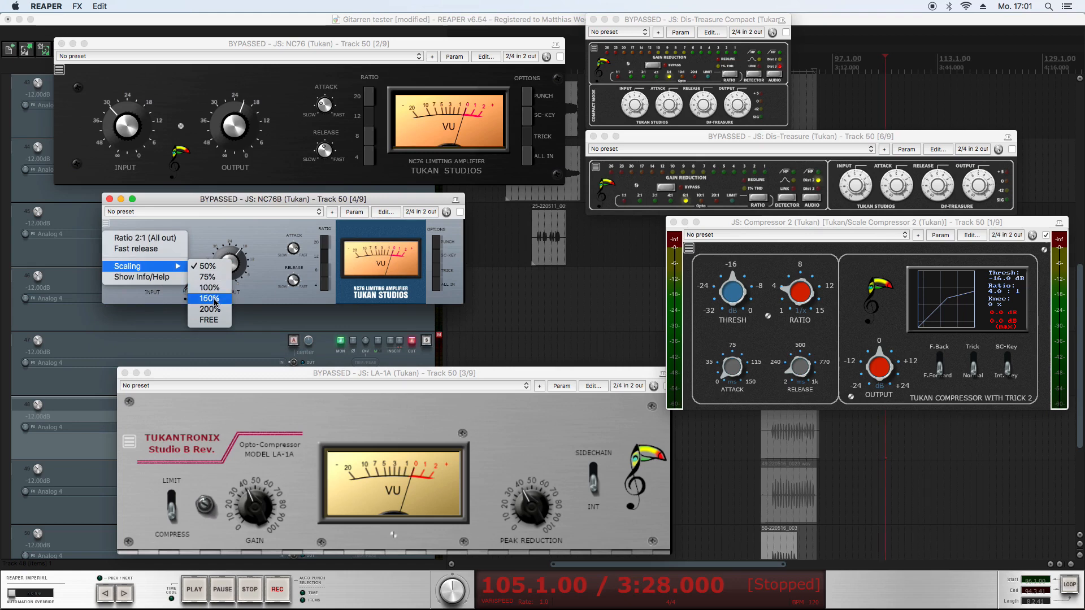
mouse_move(209, 319)
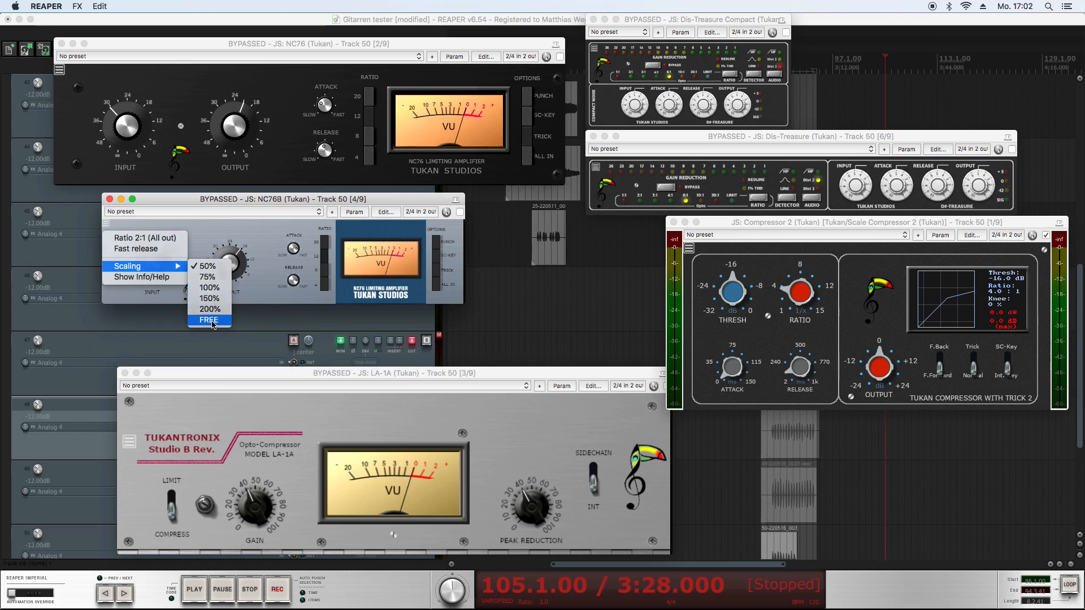
Set the NC76B window's Scaling to FREE from its hamburger menu
left_click(208, 319)
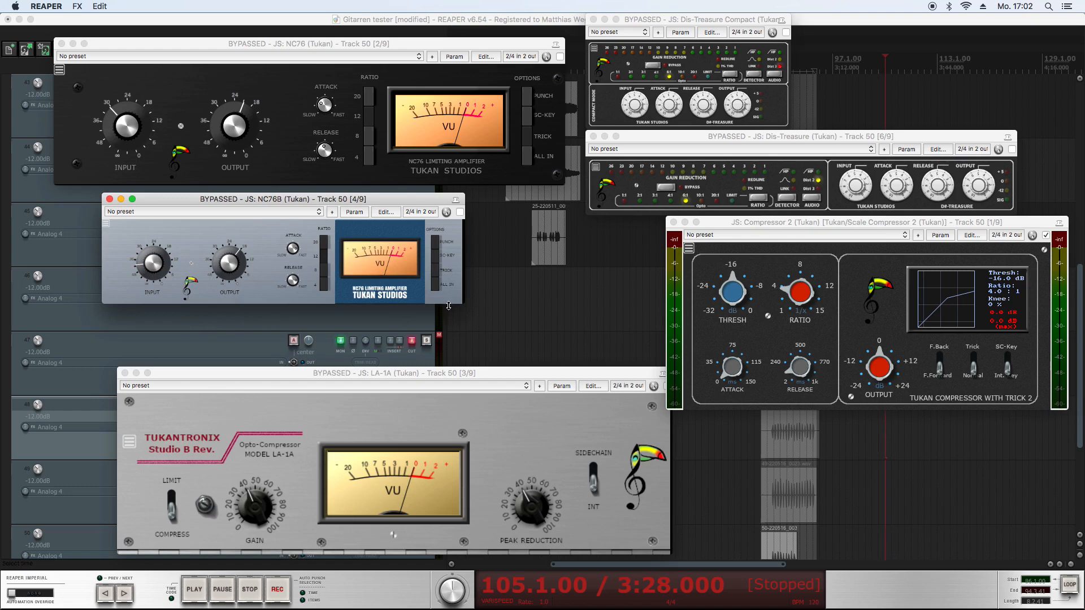
mouse_move(457, 304)
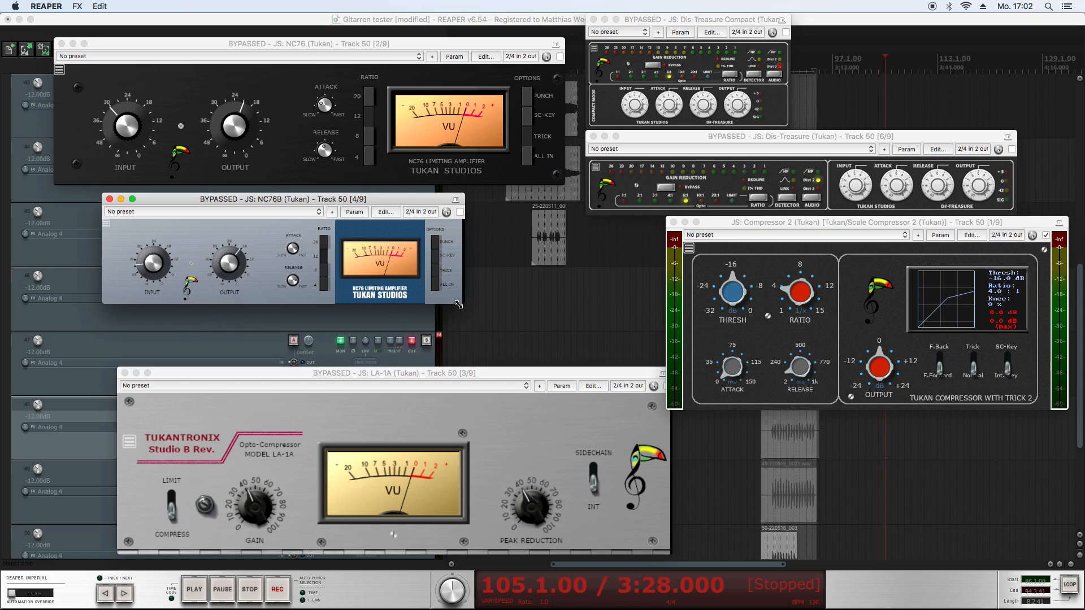
Enlarge the NC76B window by dragging its bottom-right corner outward
left_click_drag(458, 303, 566, 339)
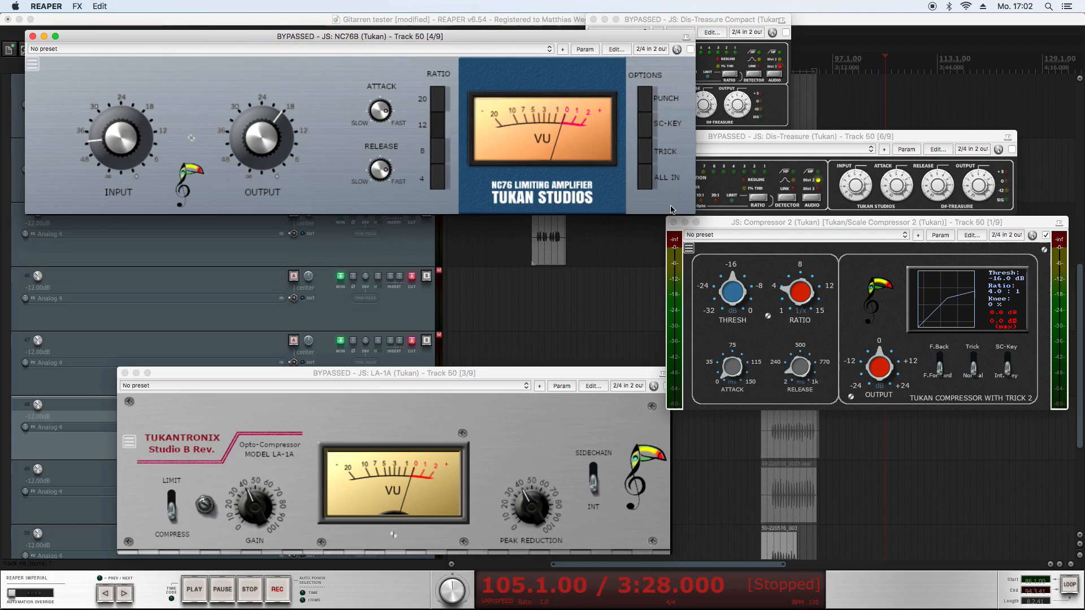
mouse_move(348, 159)
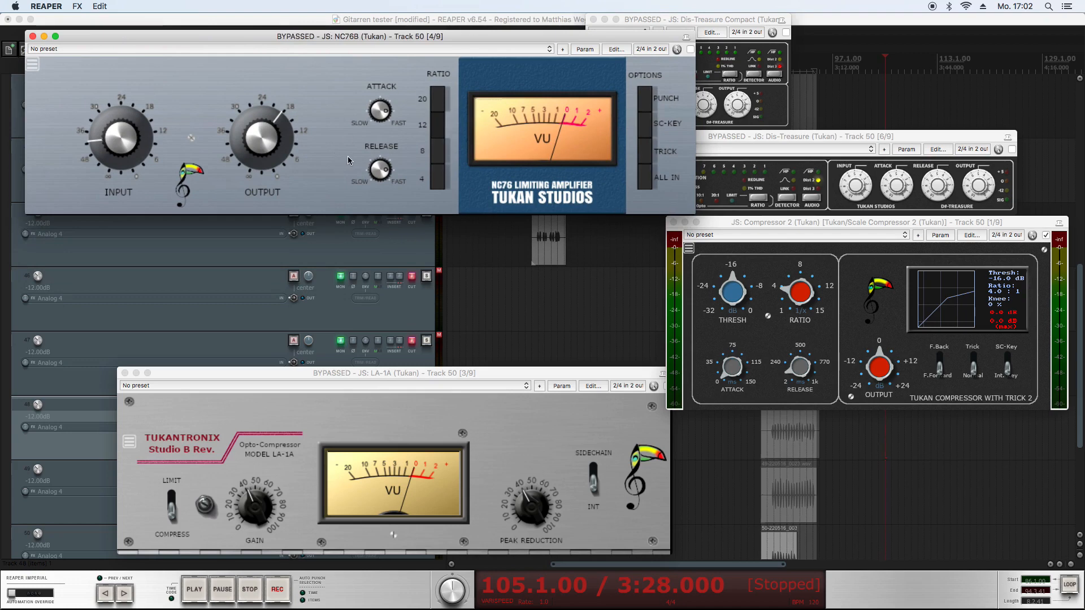
mouse_move(353, 131)
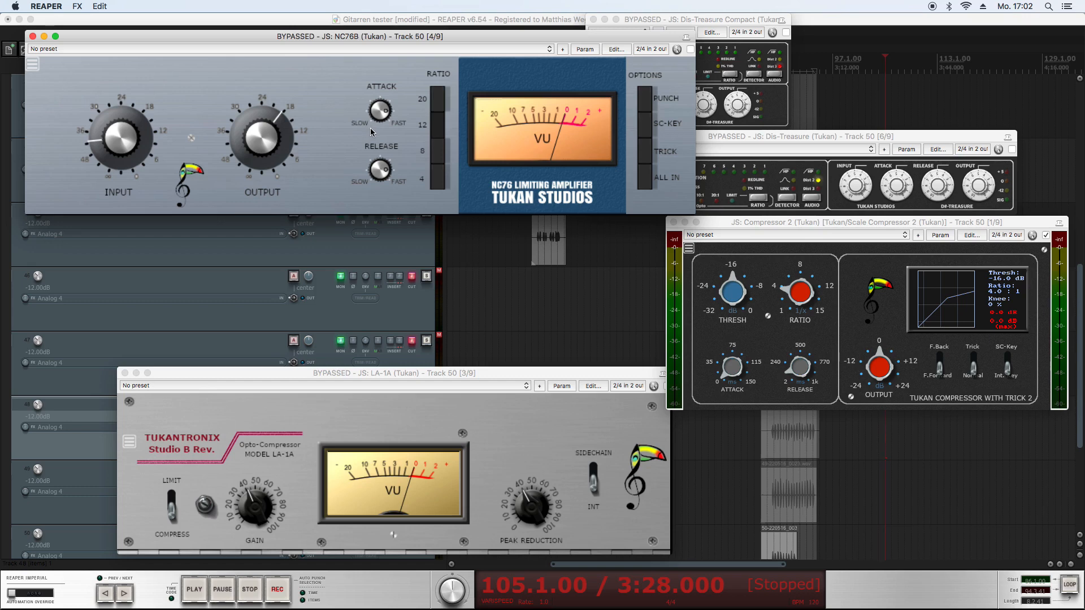
mouse_move(385, 126)
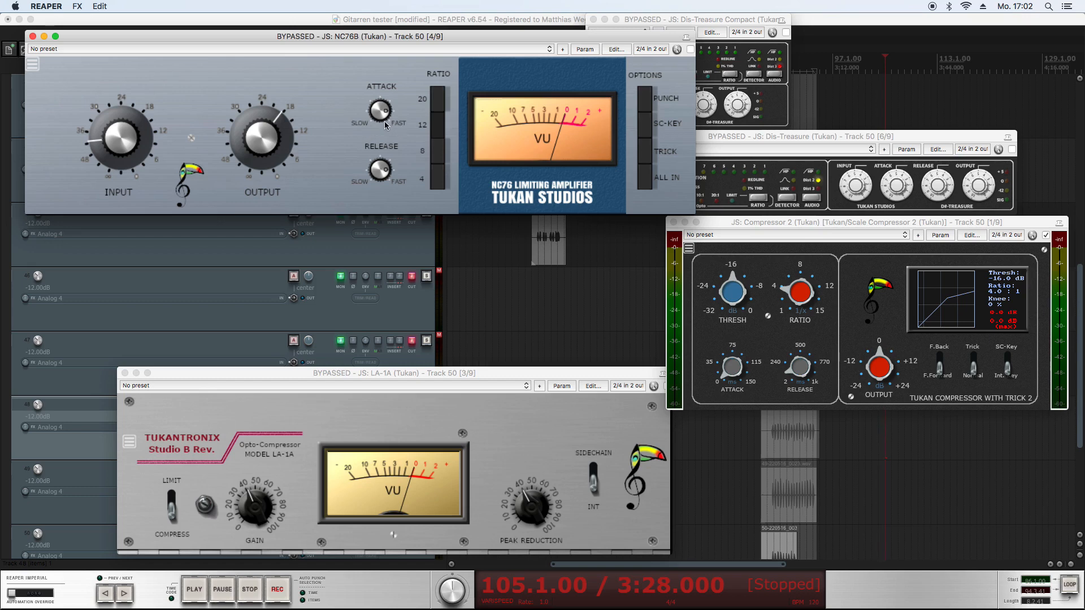
mouse_move(459, 128)
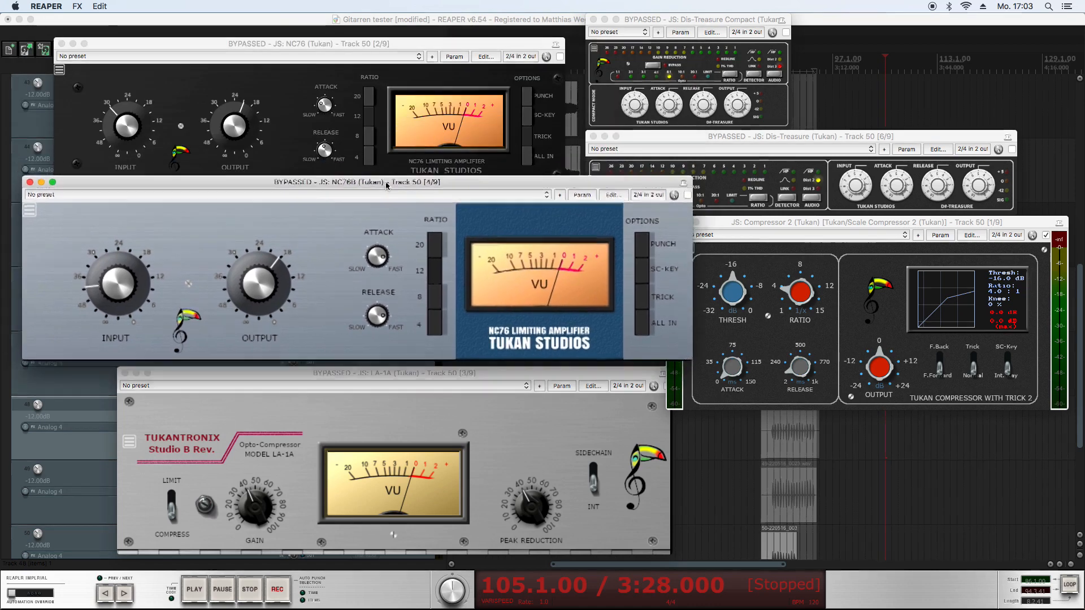
Move the enlarged NC76B window back among the other plugin windows
left_click_drag(386, 183, 393, 193)
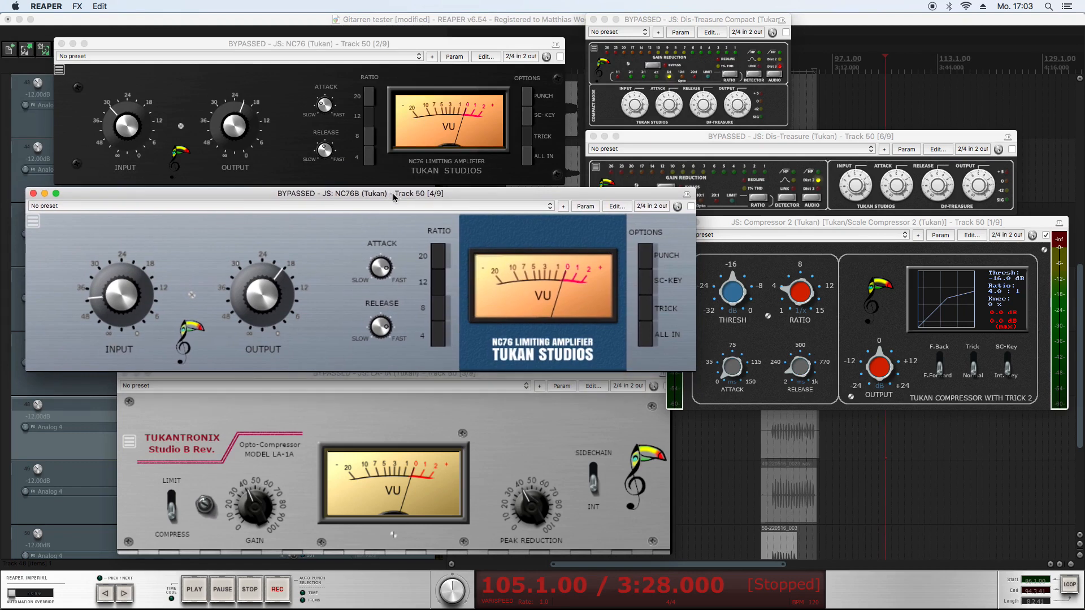
mouse_move(507, 443)
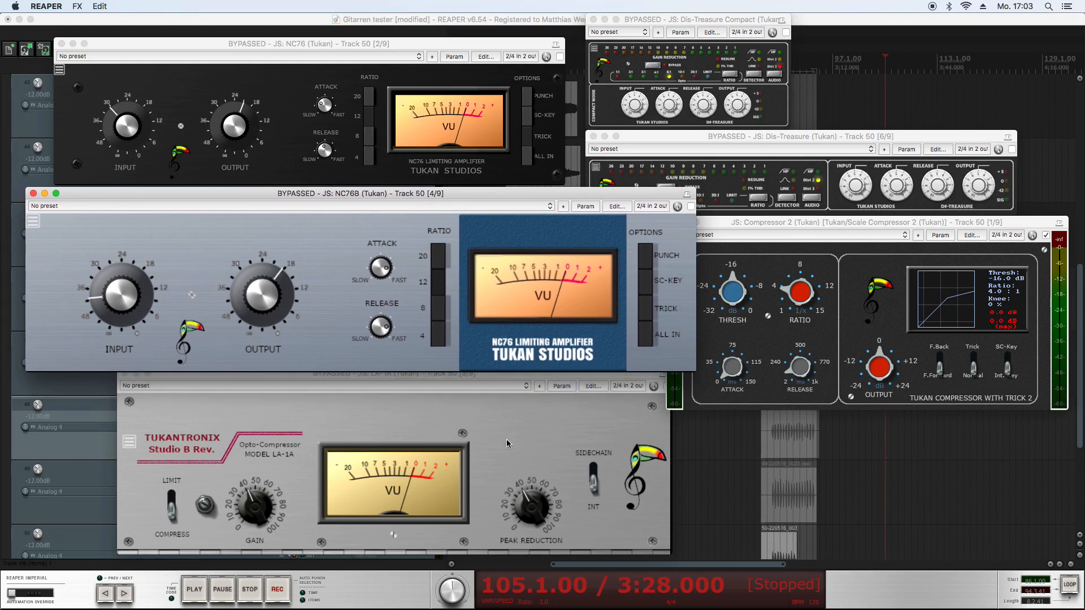
mouse_move(649, 97)
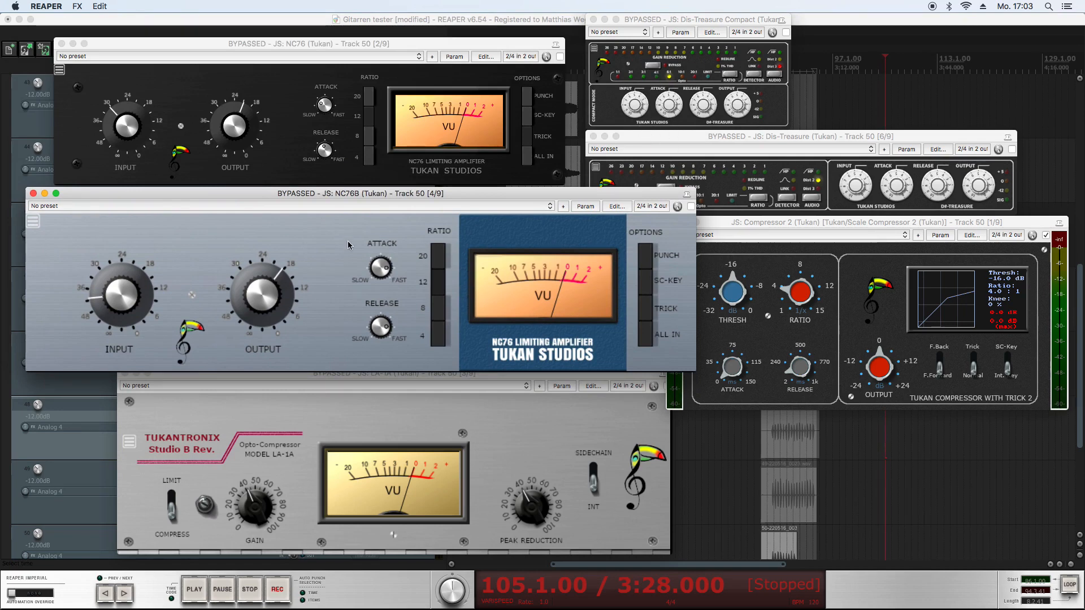
mouse_move(544, 452)
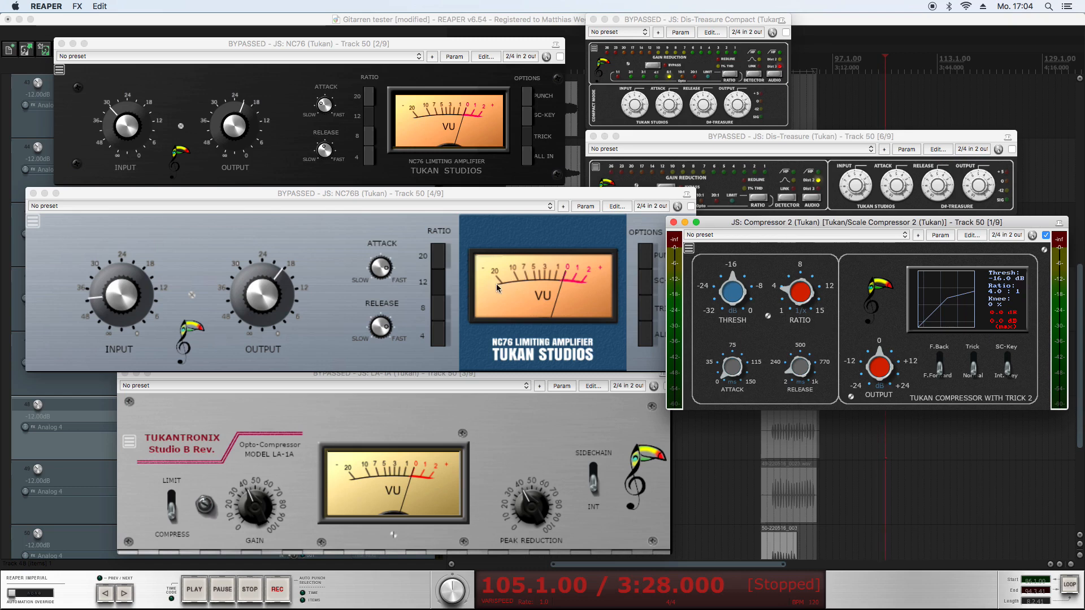
mouse_move(374, 287)
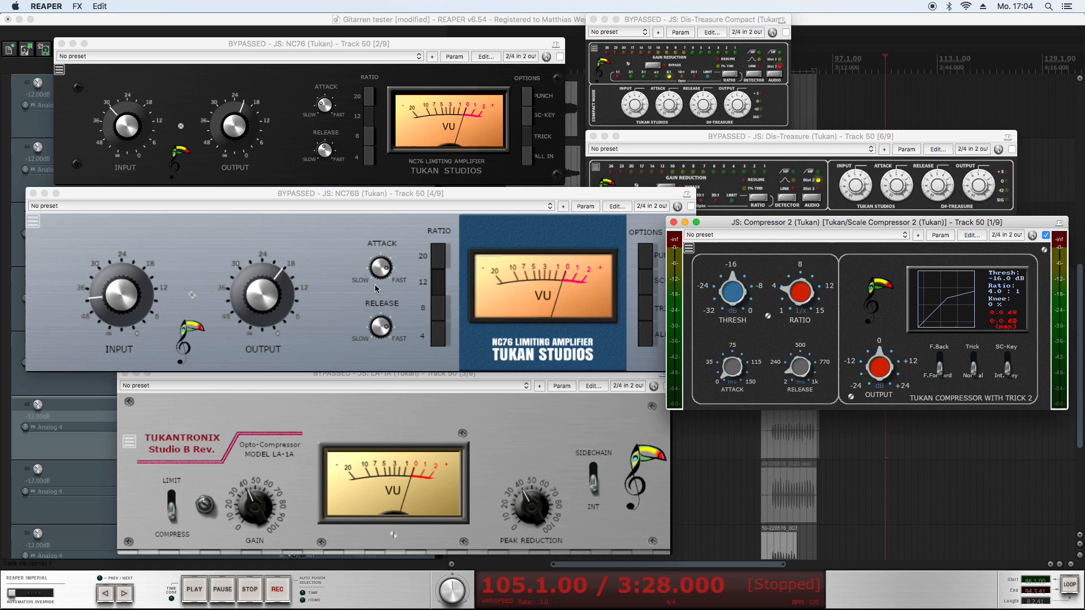
mouse_move(375, 294)
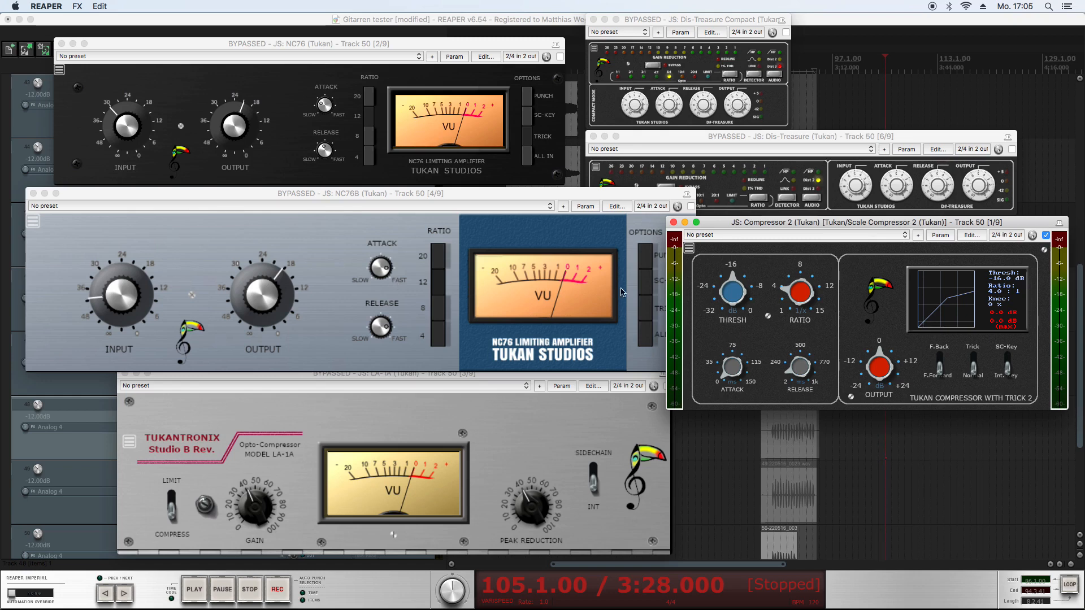
mouse_move(699, 296)
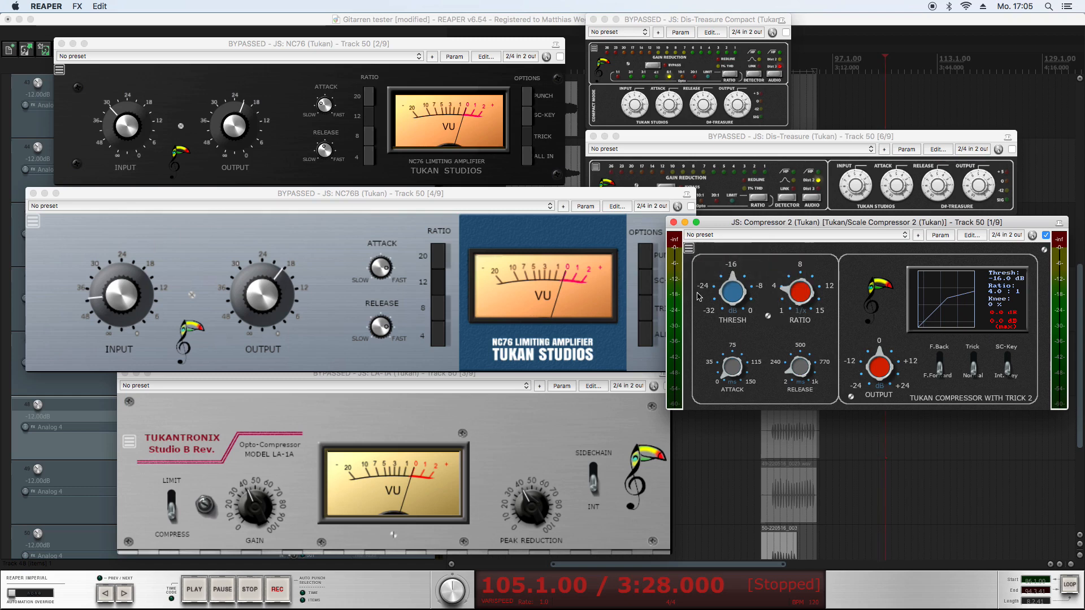